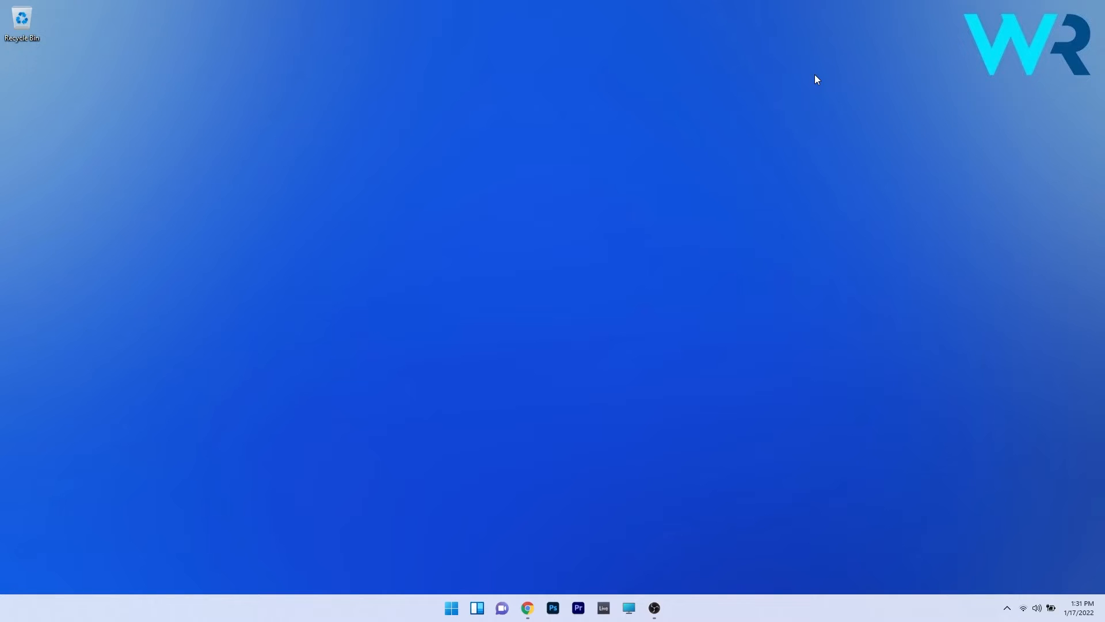
{"action": "mouse_move", "coordinate": [534, 414]}
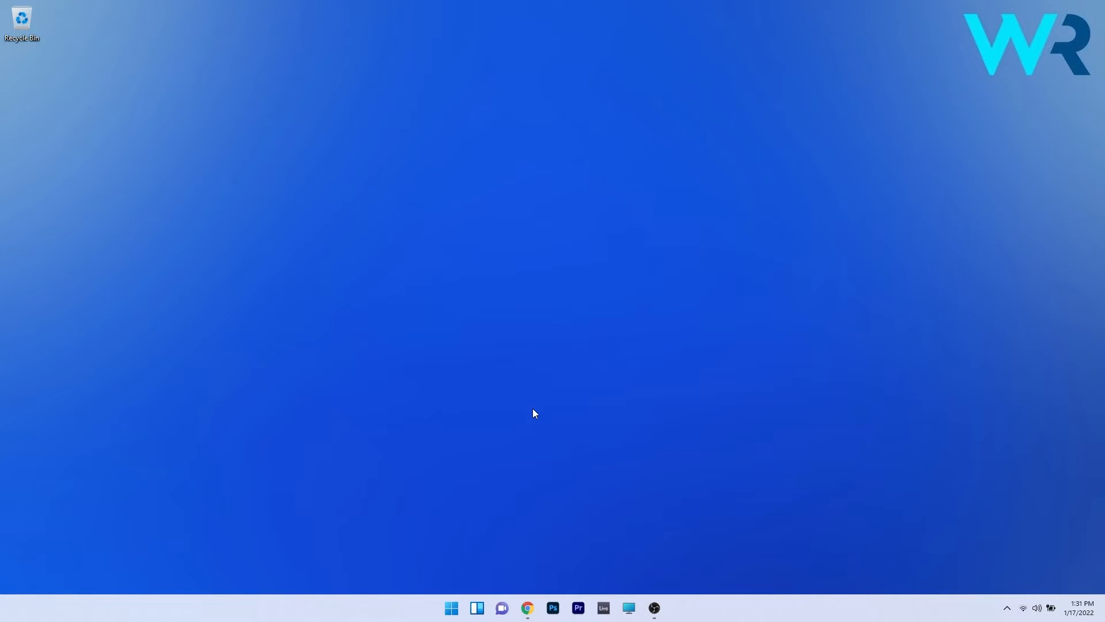
- Show Microsoft's Download Windows 11 page in Chrome, scrolled to the Installation Assistant section
{"action": "left_click", "coordinate": [527, 607]}
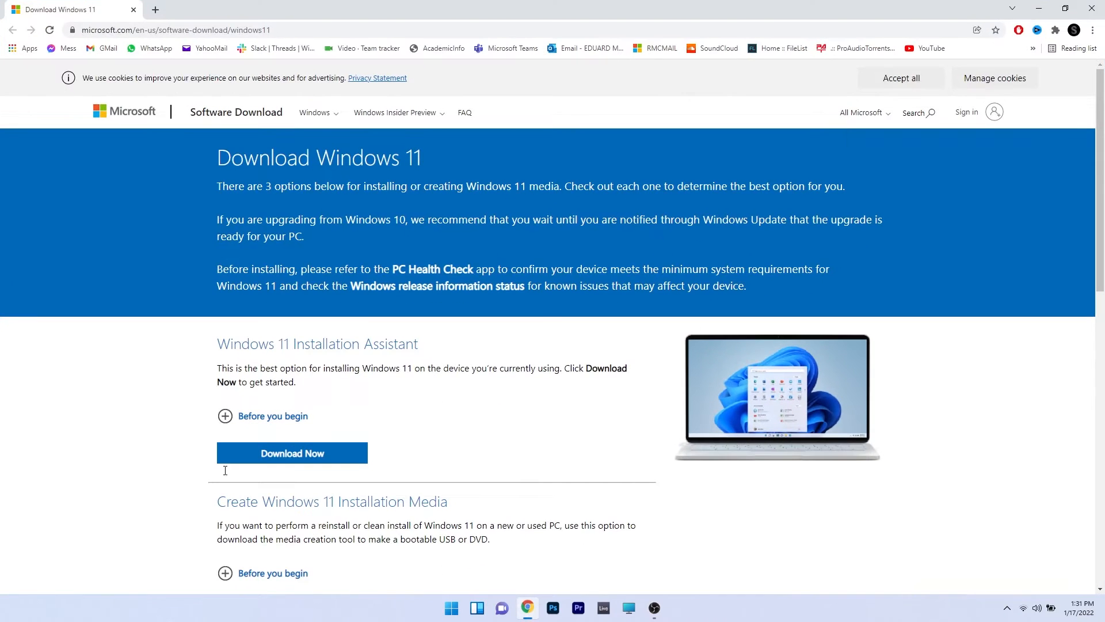
{"action": "mouse_move", "coordinate": [66, 274]}
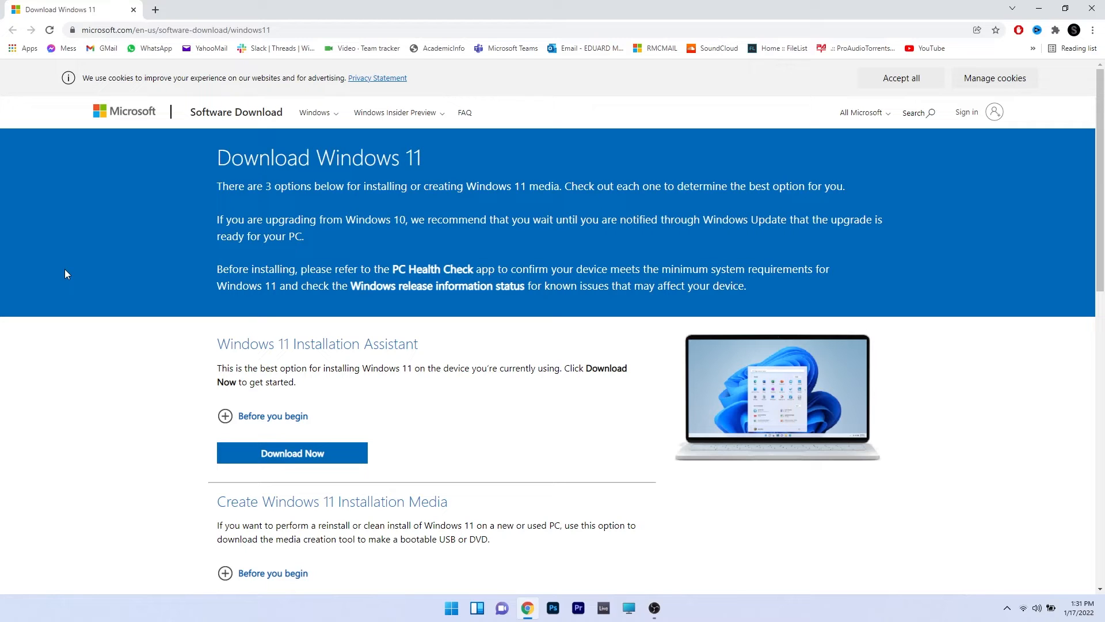
{"action": "scroll", "scroll_direction": "down", "scroll_amount": 3}
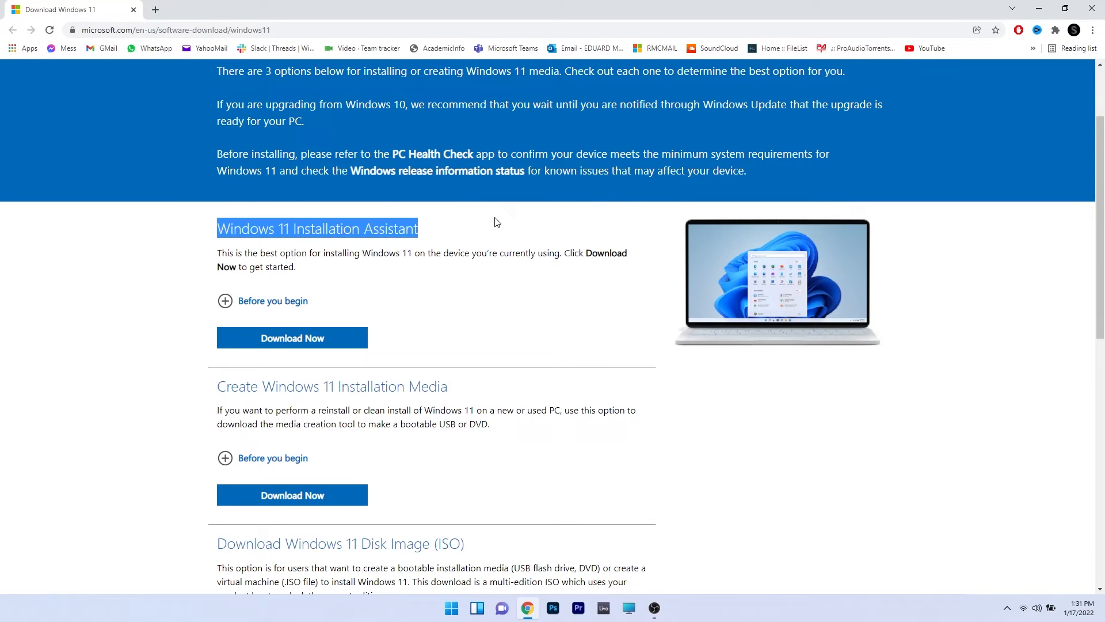
{"action": "mouse_move", "coordinate": [294, 345]}
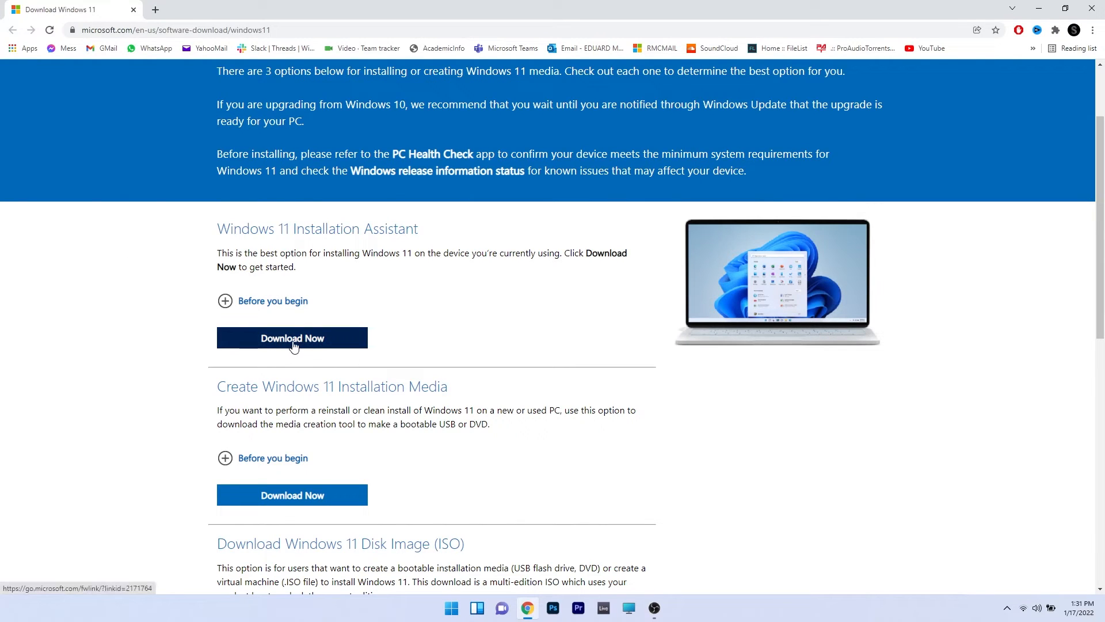
- Download Windows11InstallationAssistant.exe via Download Now and save it to the Desktop
{"action": "left_click", "coordinate": [292, 338]}
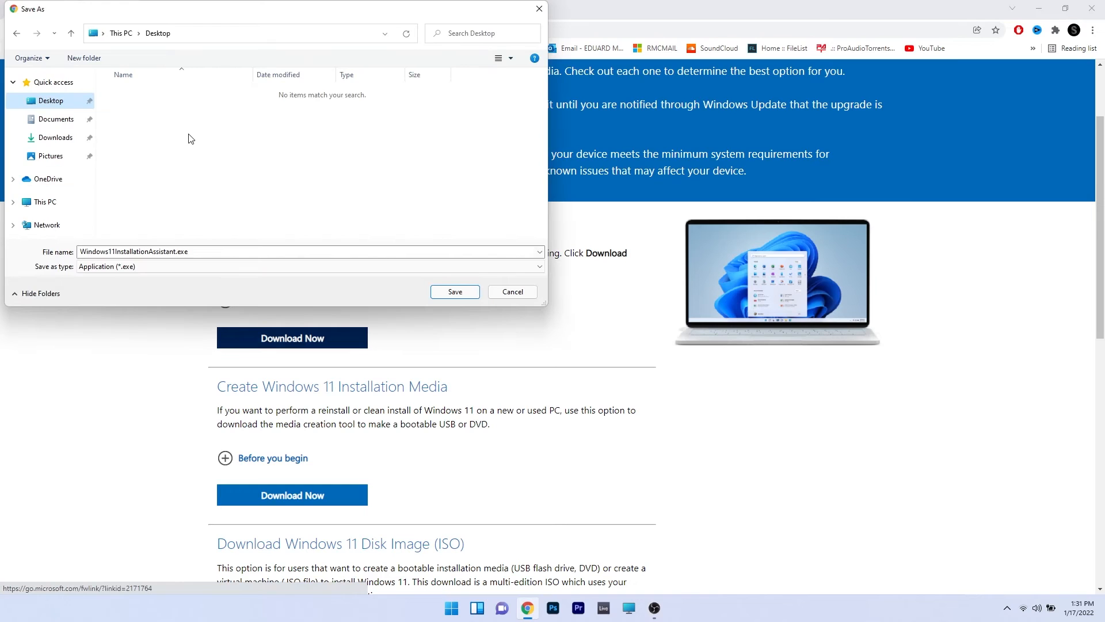
{"action": "mouse_move", "coordinate": [365, 165]}
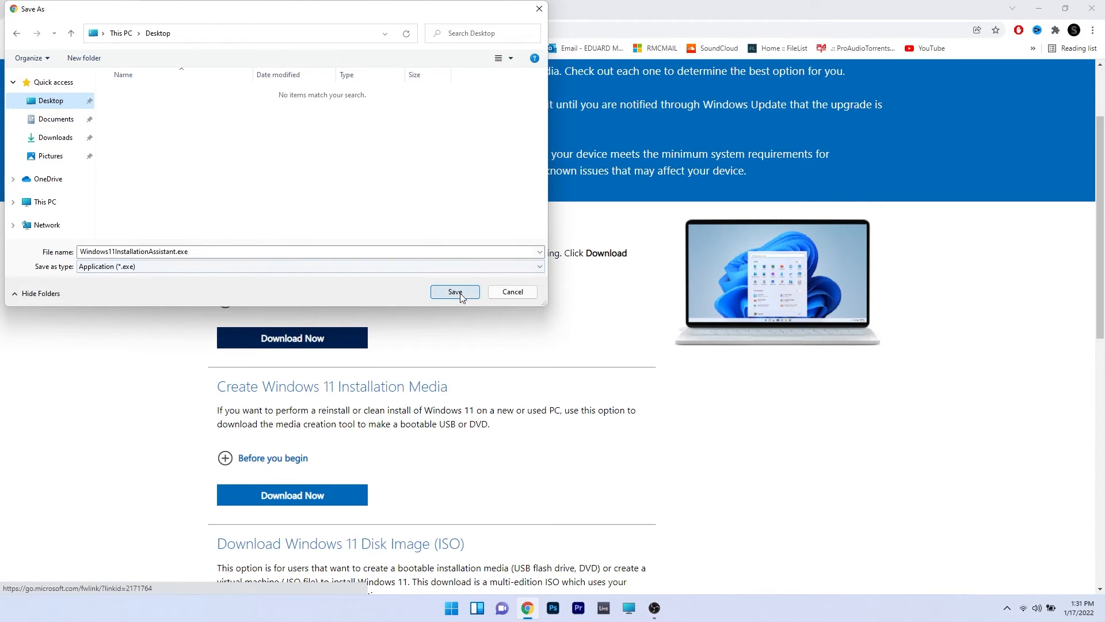
{"action": "left_click", "coordinate": [455, 291]}
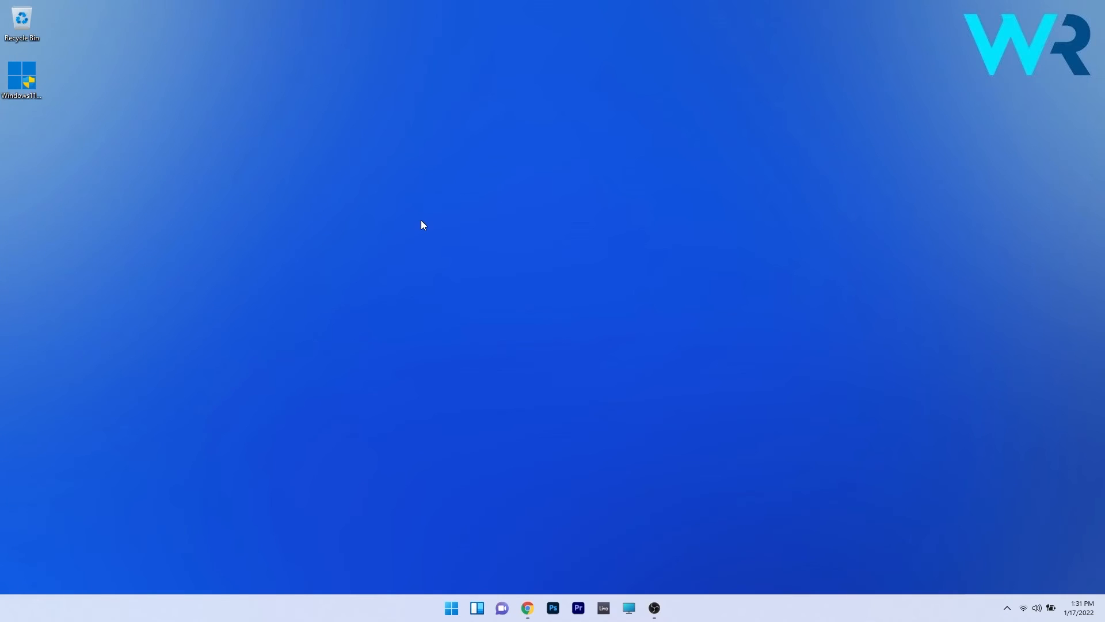
- Run Windows11InstallationAssistant.exe from its desktop icon to reach the license terms
{"action": "left_click", "coordinate": [25, 78]}
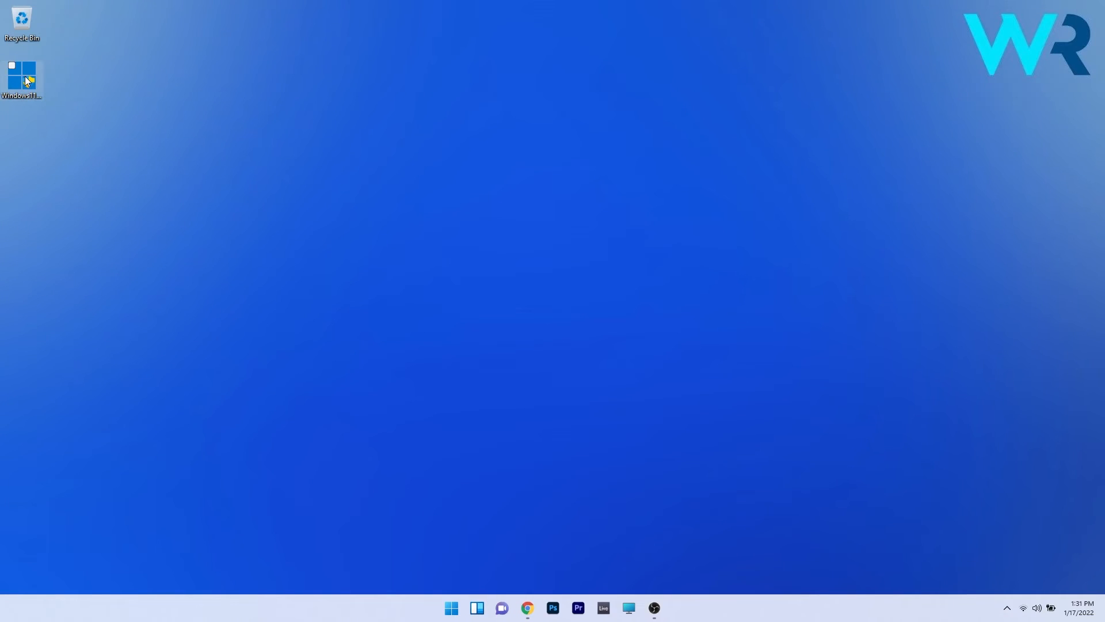
{"action": "left_click", "coordinate": [25, 75]}
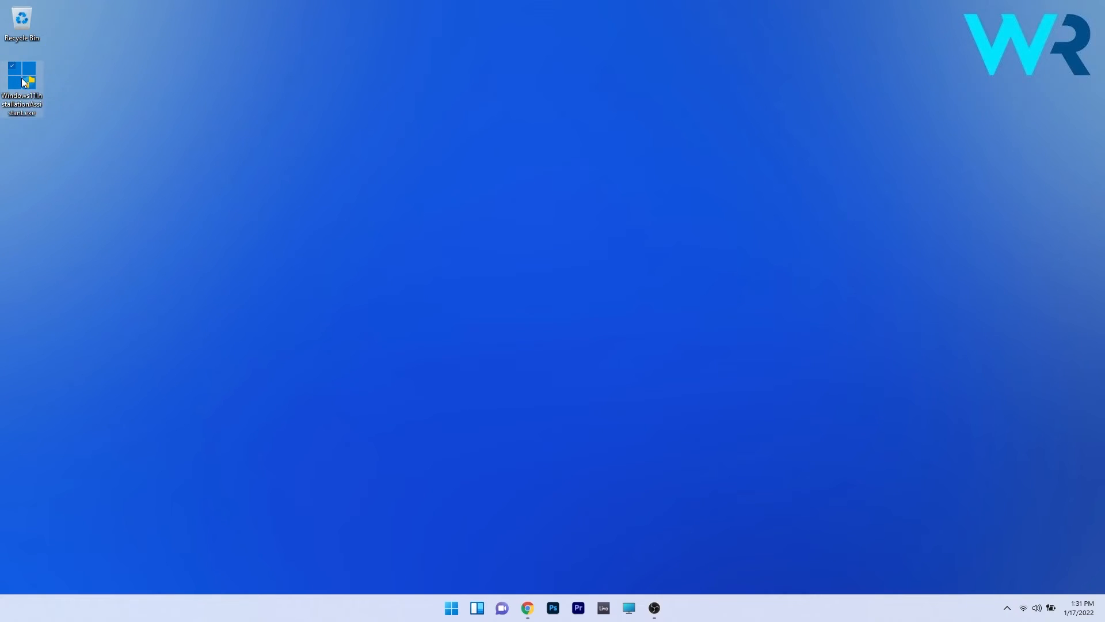
{"action": "double_click", "coordinate": [21, 67]}
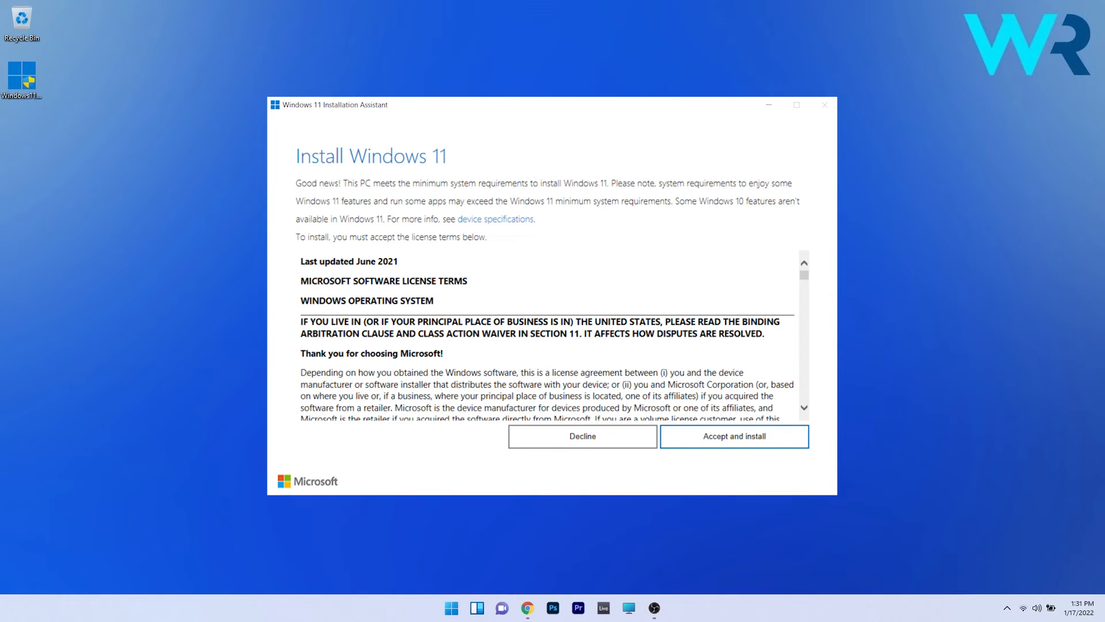
- Accept the license terms to start installing Windows 11, then minimize the progress window
{"action": "left_click", "coordinate": [734, 436]}
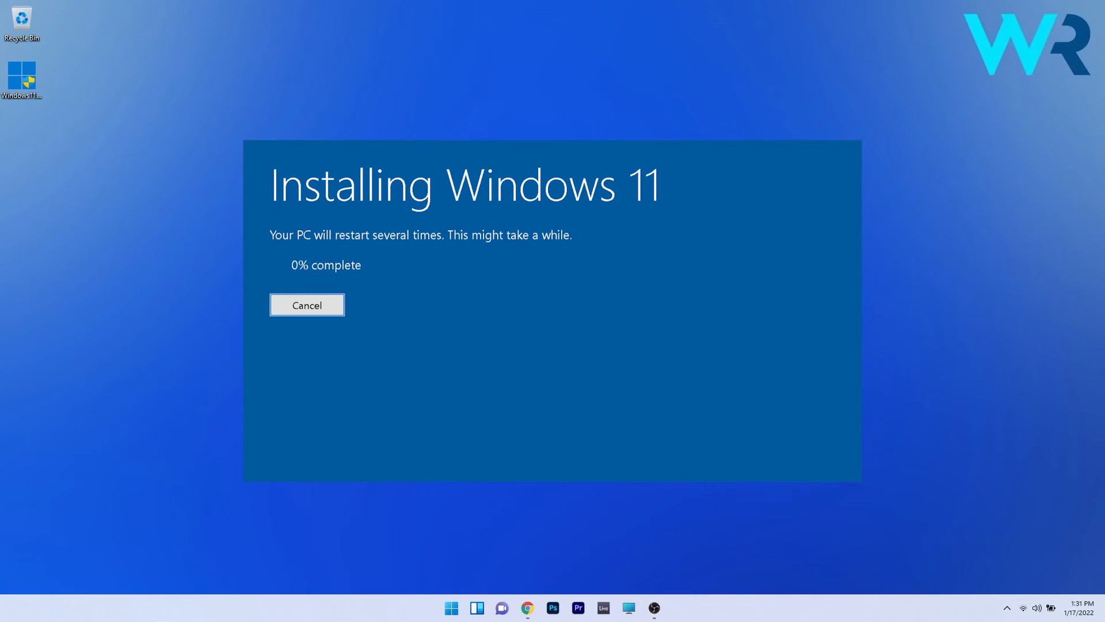
{"action": "left_click", "coordinate": [306, 305]}
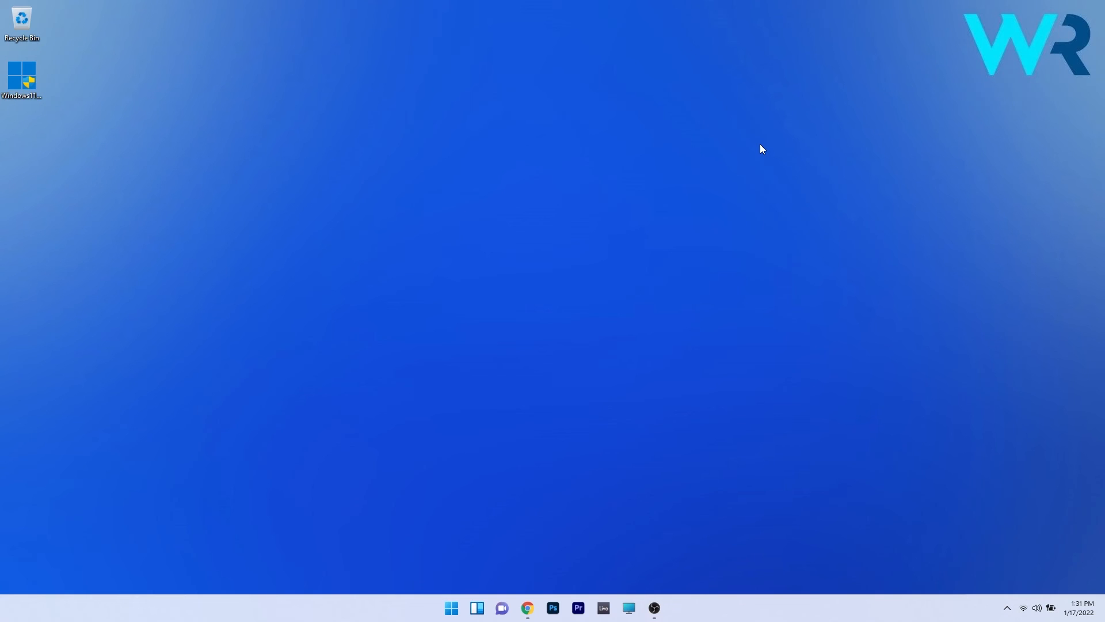